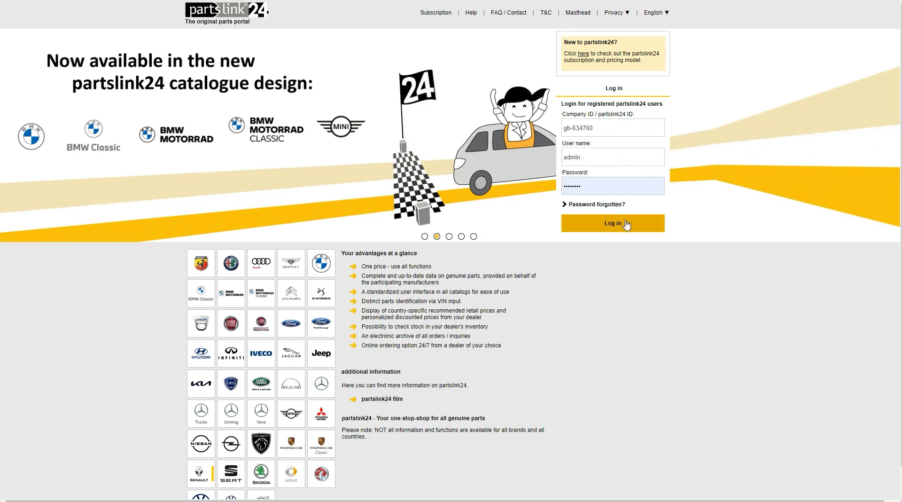
# Step: Log in to the partslink24 portal with the prefilled Company ID and credentials
pyautogui.click(611, 224)
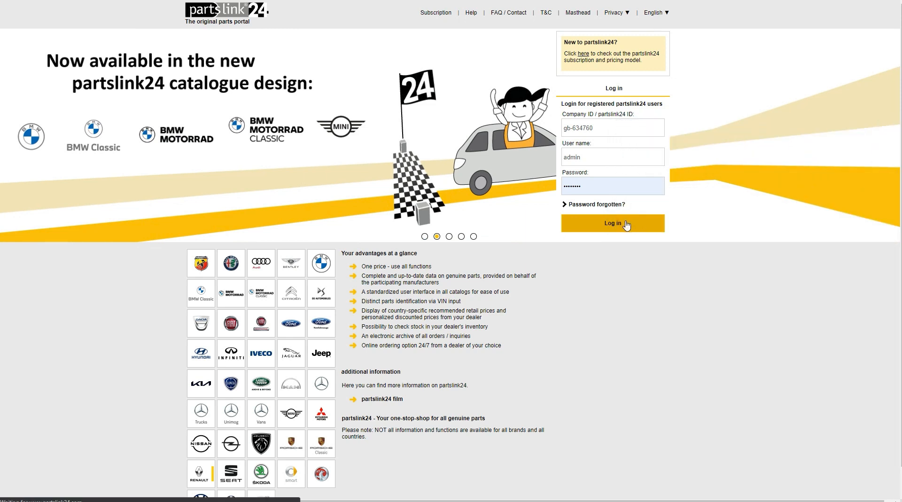
pyautogui.click(612, 224)
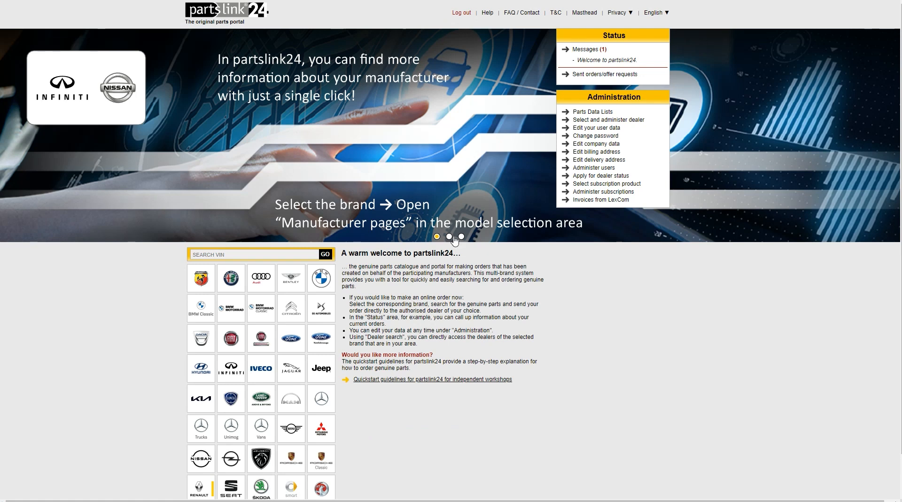
pyautogui.click(256, 255)
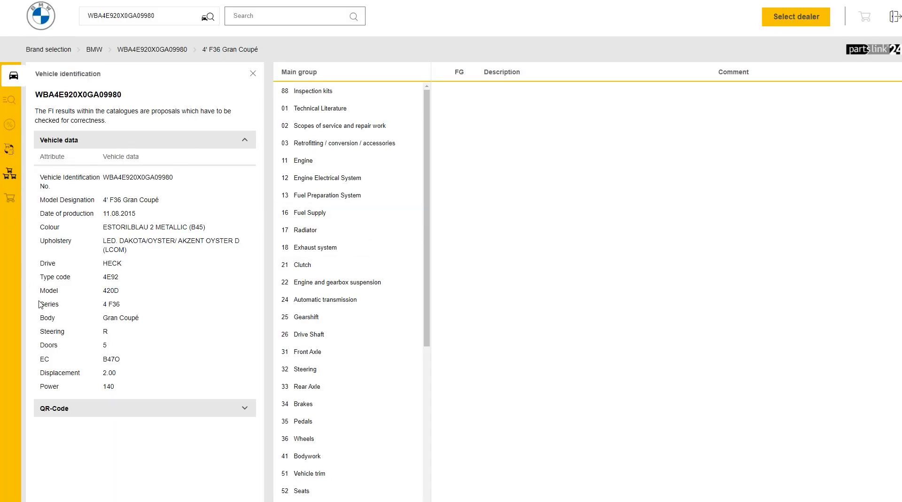
pyautogui.moveTo(317, 248)
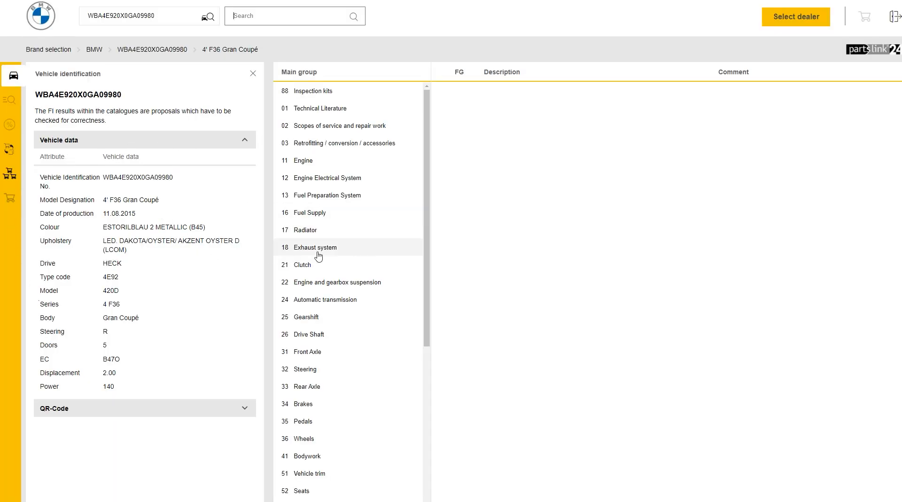
# Step: Browse Exhaust, Automatic transmission, Drive Shaft and Engine groups, then show the 34 Brakes subgroups
pyautogui.click(315, 247)
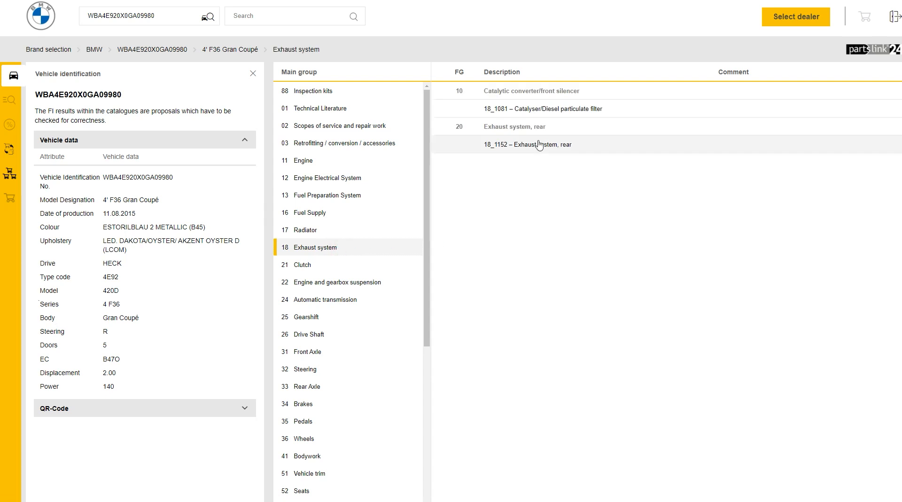
pyautogui.click(324, 299)
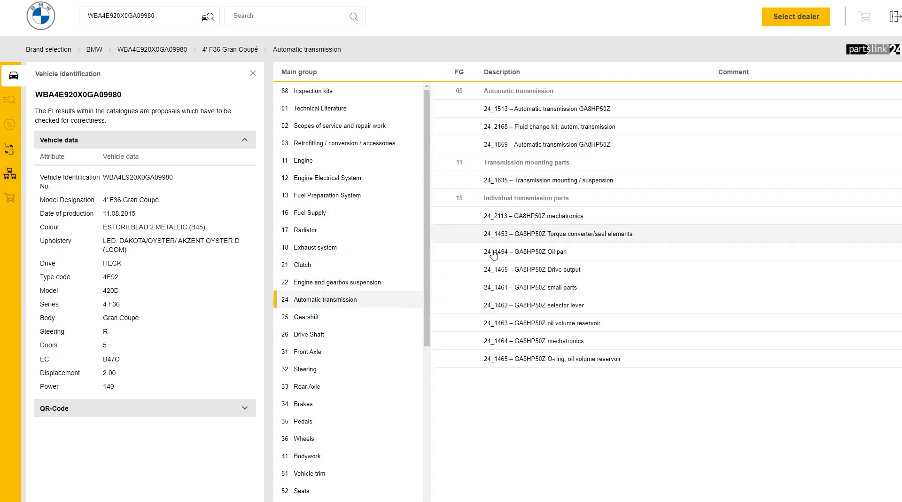
pyautogui.click(309, 333)
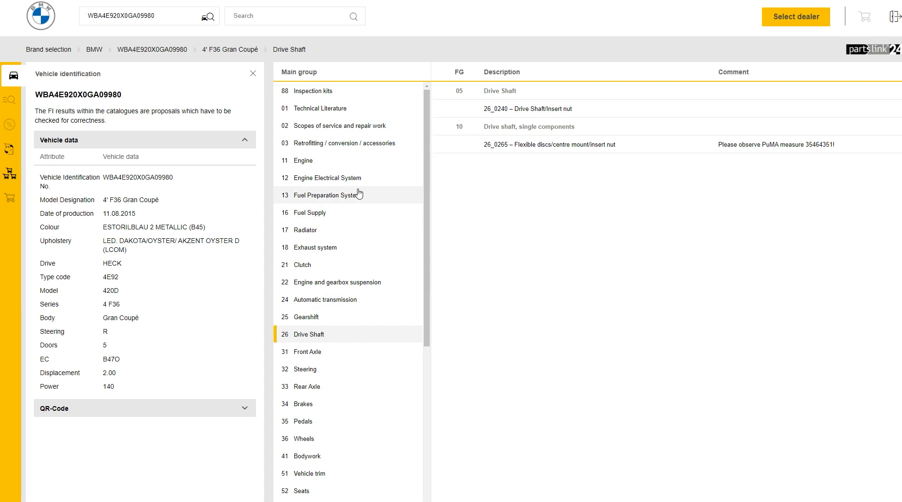
pyautogui.click(302, 160)
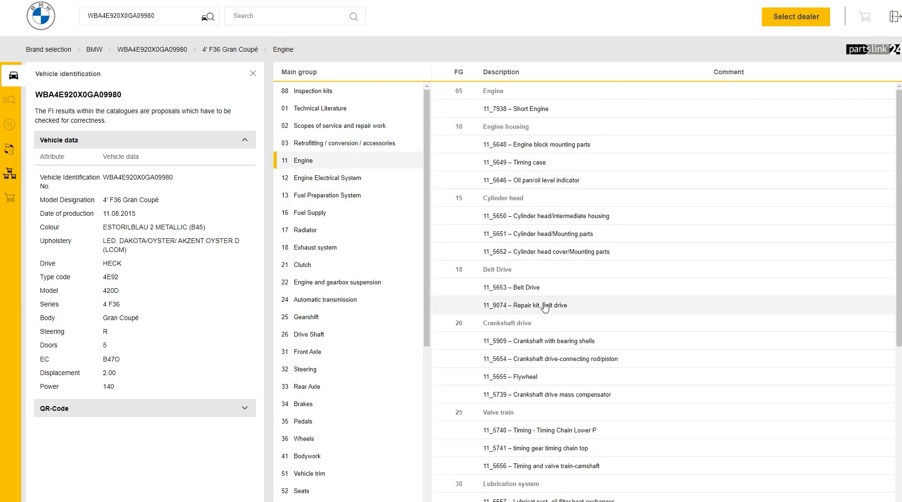
pyautogui.scroll(-3)
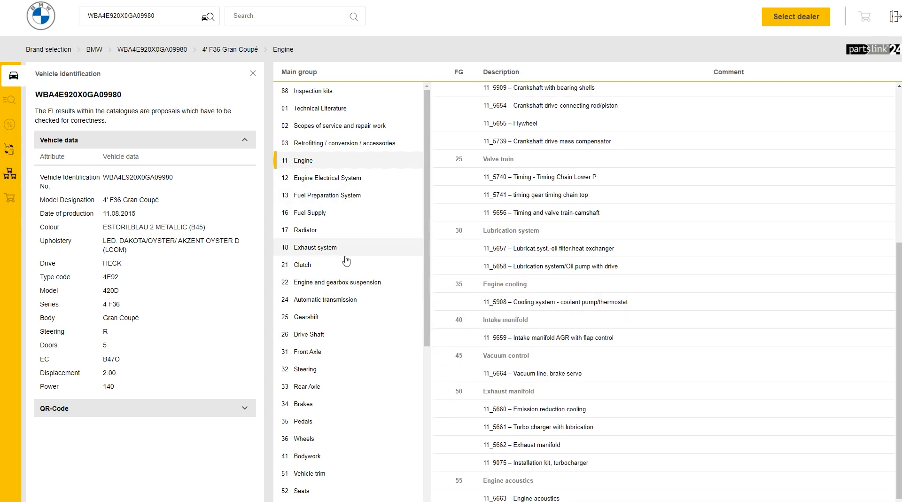
pyautogui.moveTo(333, 416)
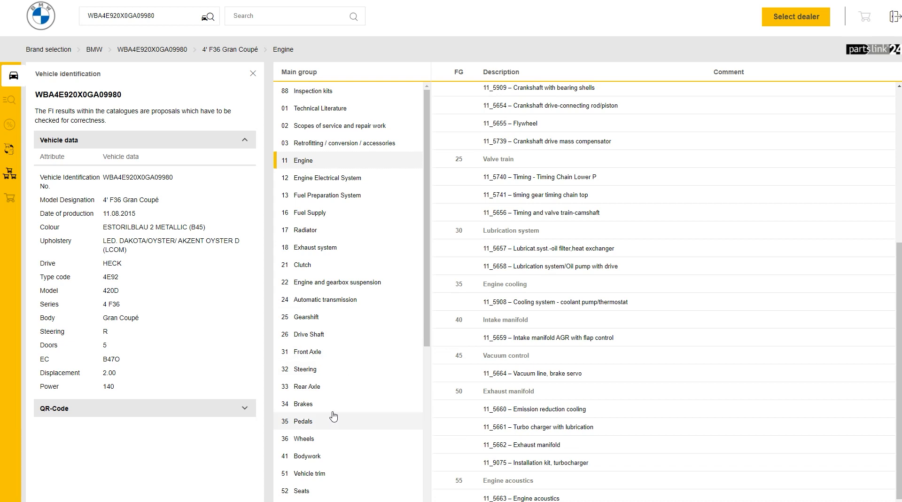
pyautogui.click(303, 403)
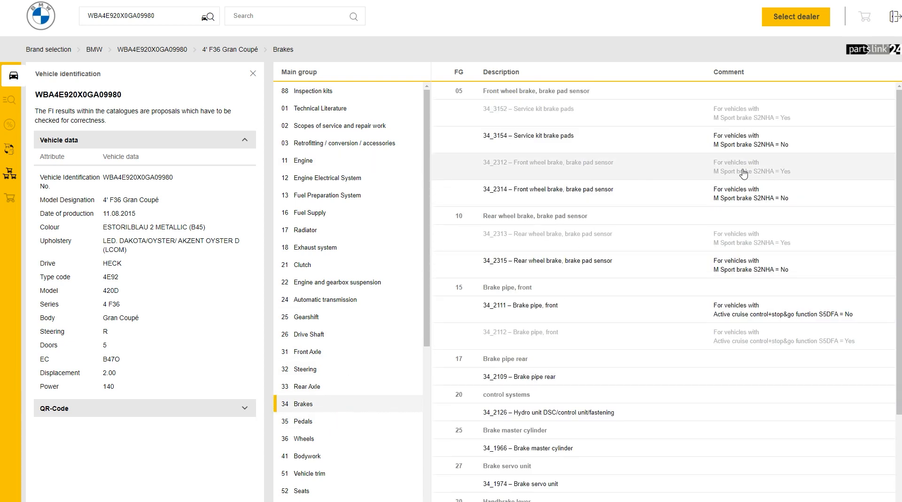
# Step: Show the 34_3154 service kit brake pads illustration and start a BRAKE part search
pyautogui.click(534, 135)
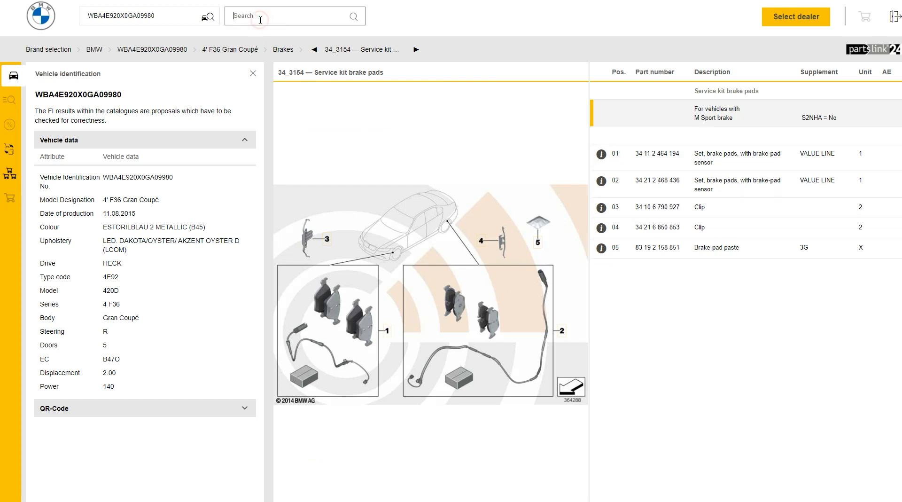
pyautogui.write('BRAKE DISC')
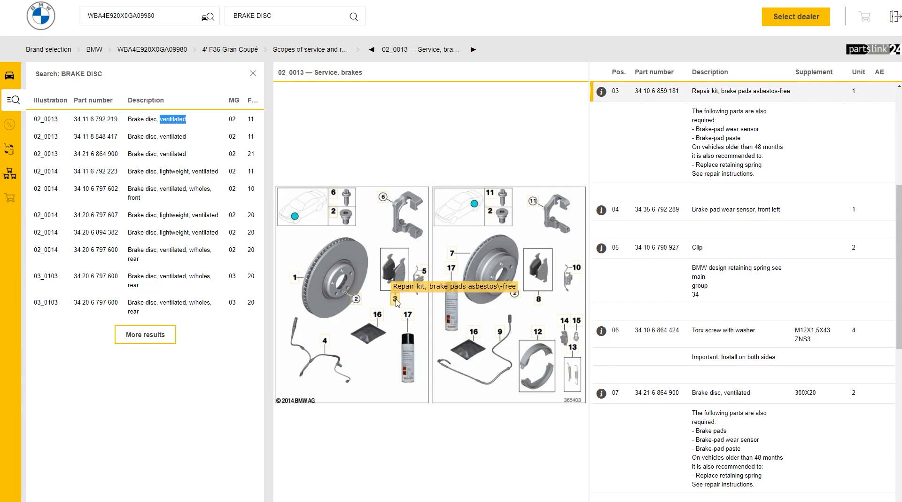
# Step: Show part information for position 3, the asbestos-free brake pad repair kit at £98.83
pyautogui.click(601, 91)
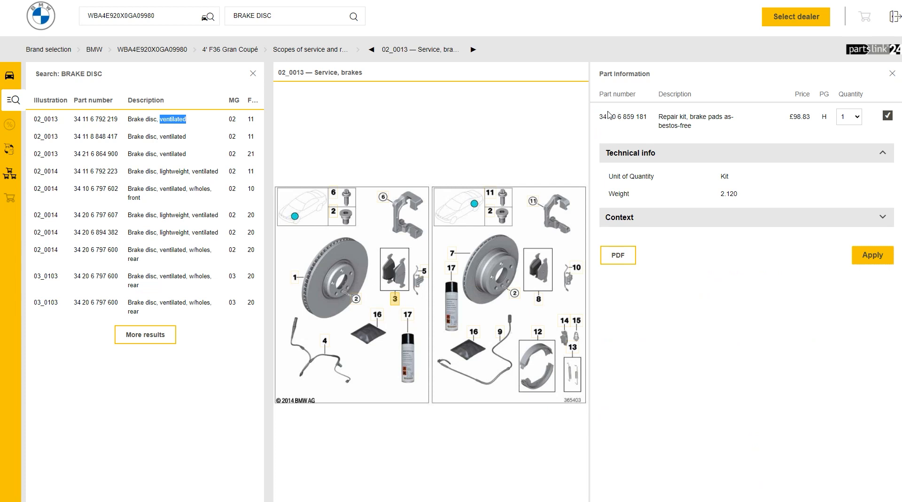
pyautogui.moveTo(706, 129)
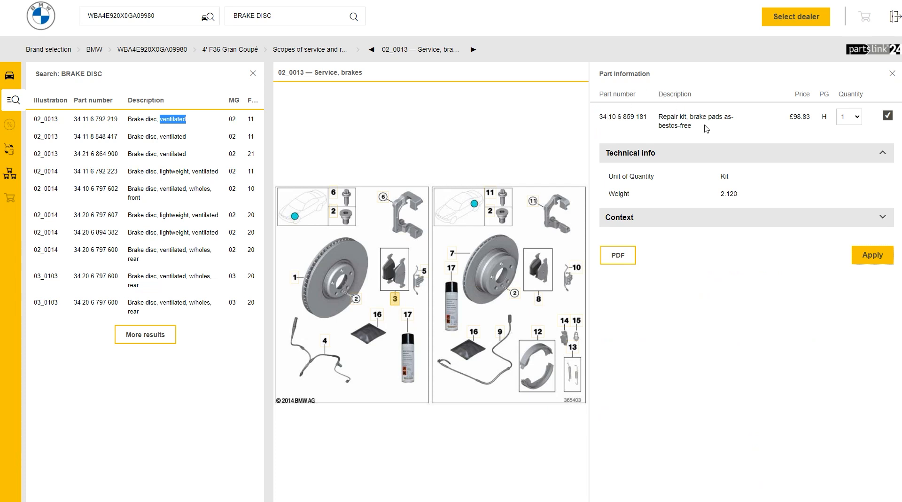
pyautogui.moveTo(883, 14)
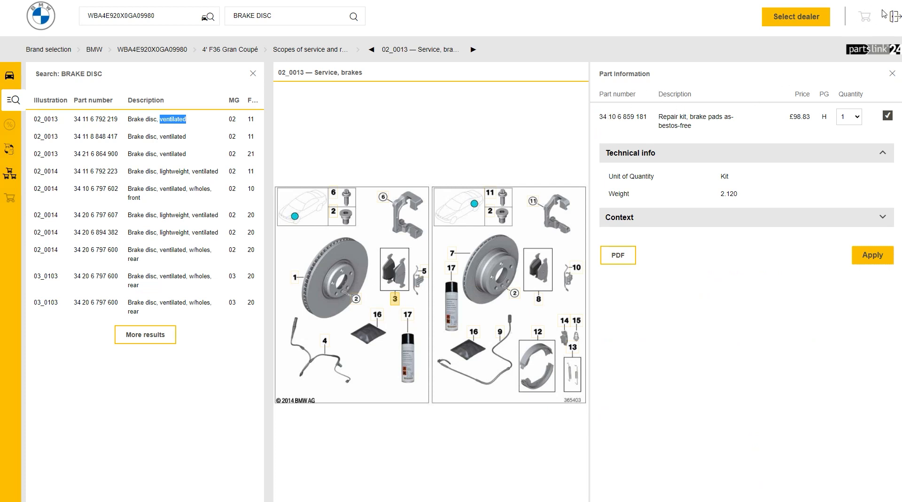